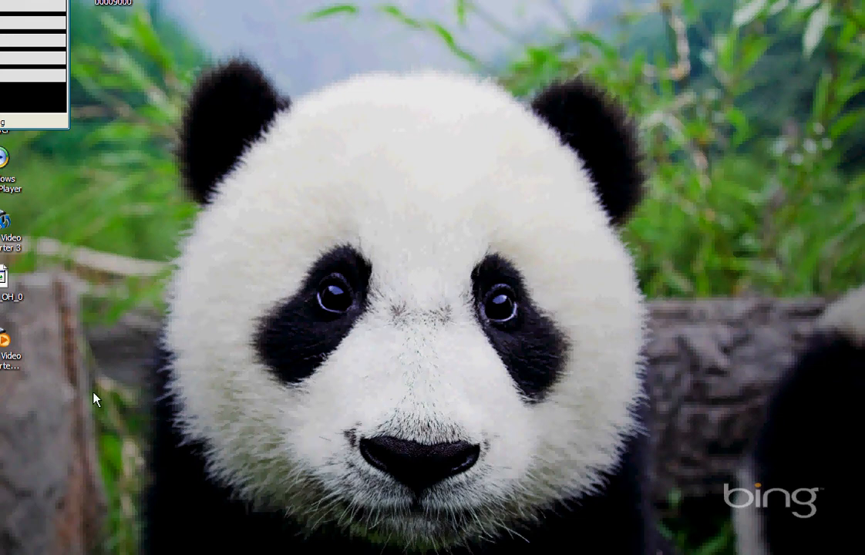
mouse_move(117, 198)
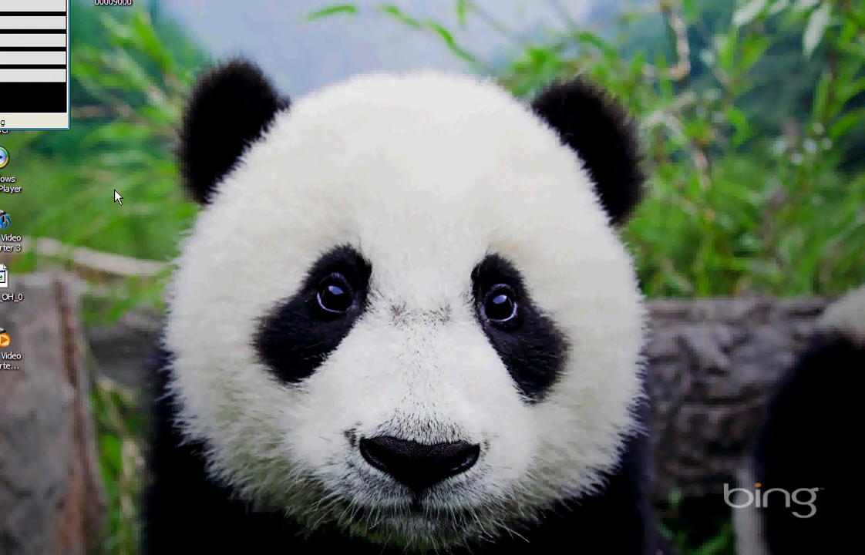
mouse_move(33, 316)
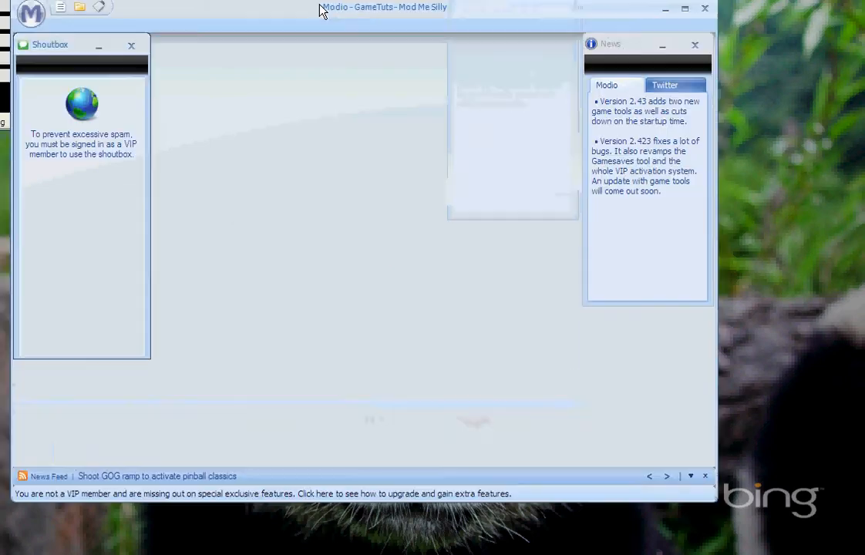
Center the Modio window and show the Game Mod Tools list from the orb menu.
drag(383, 7, 461, 36)
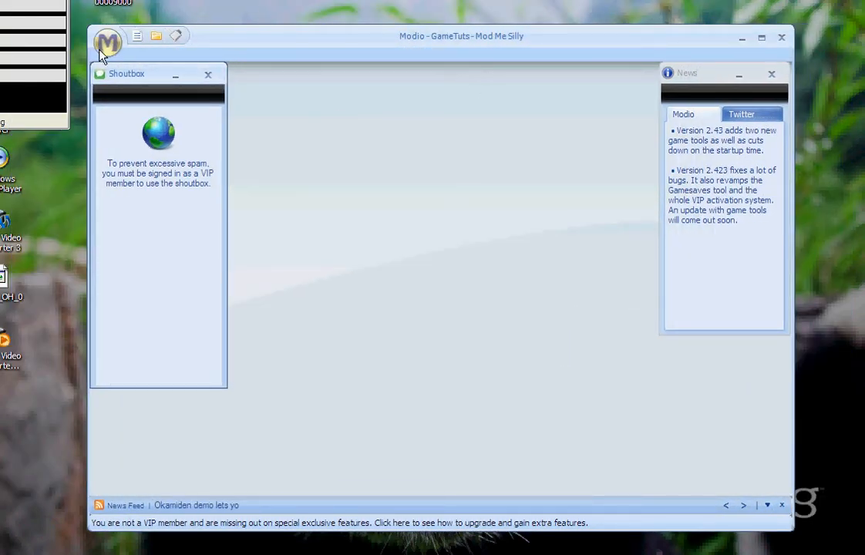
click(107, 43)
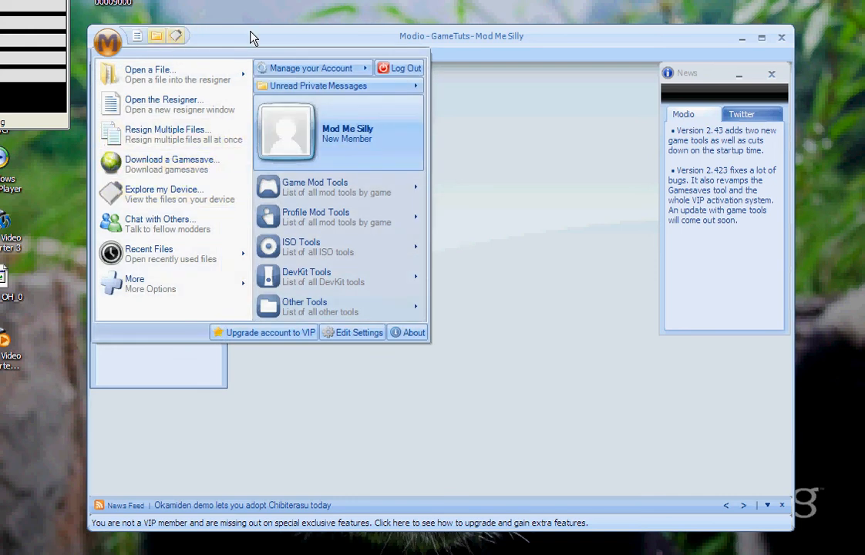
click(312, 68)
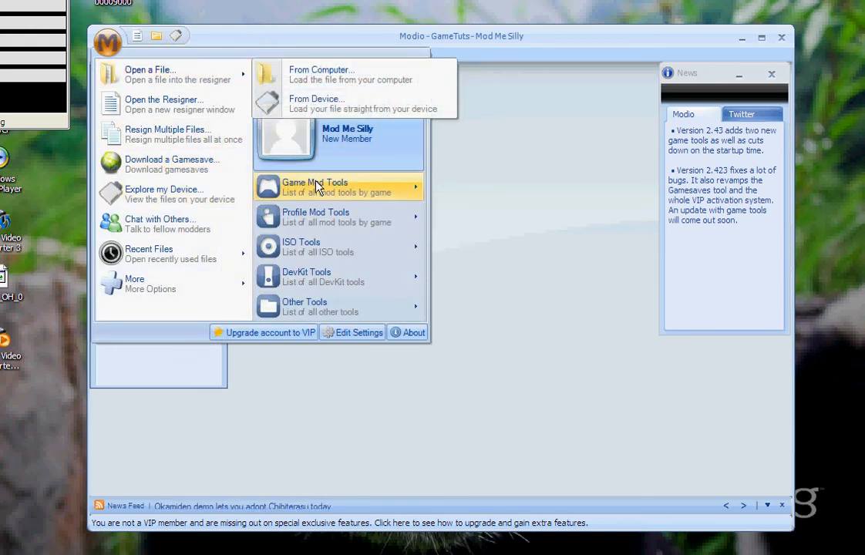
click(314, 187)
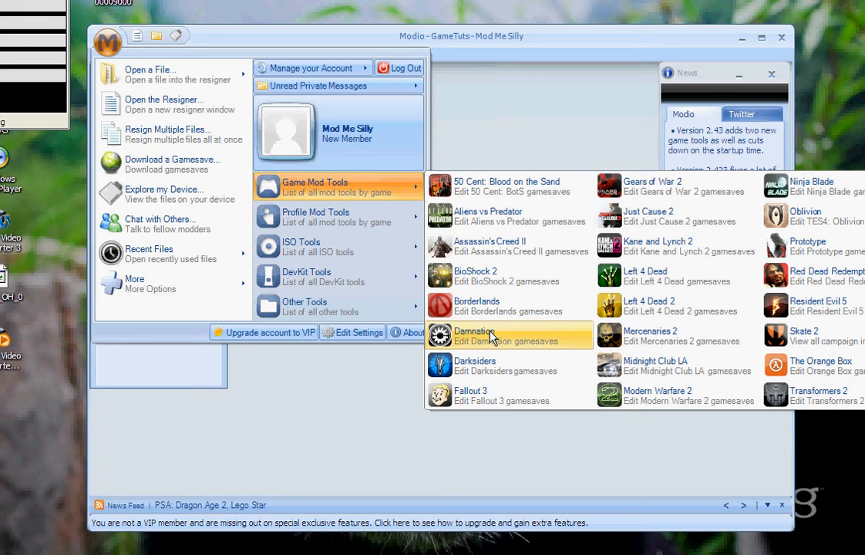
mouse_move(651, 186)
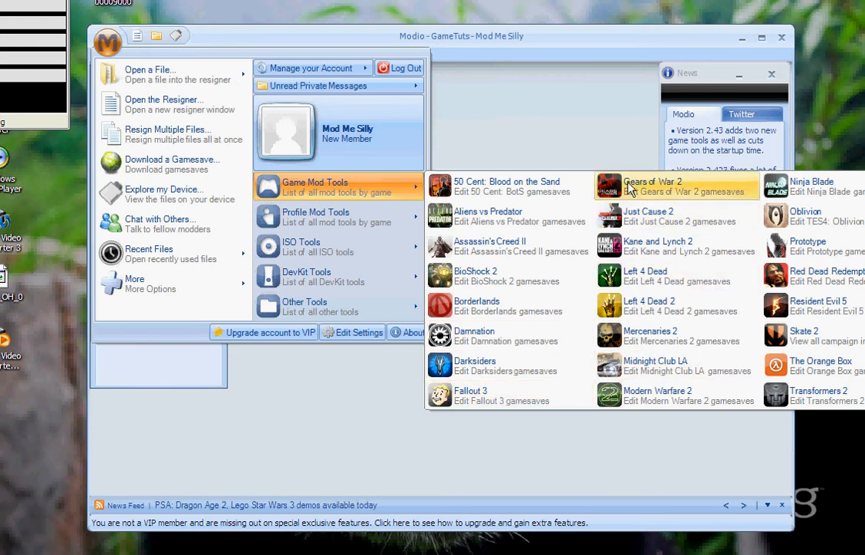
mouse_move(814, 305)
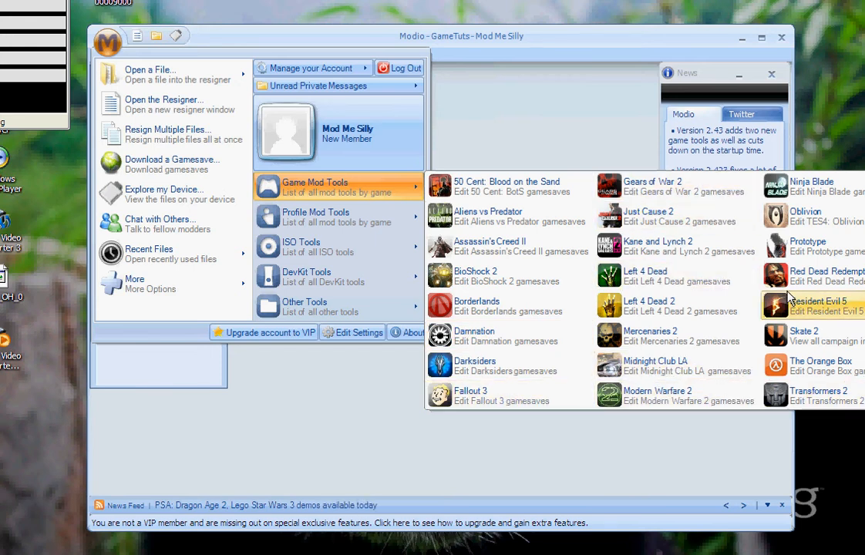
mouse_move(659, 271)
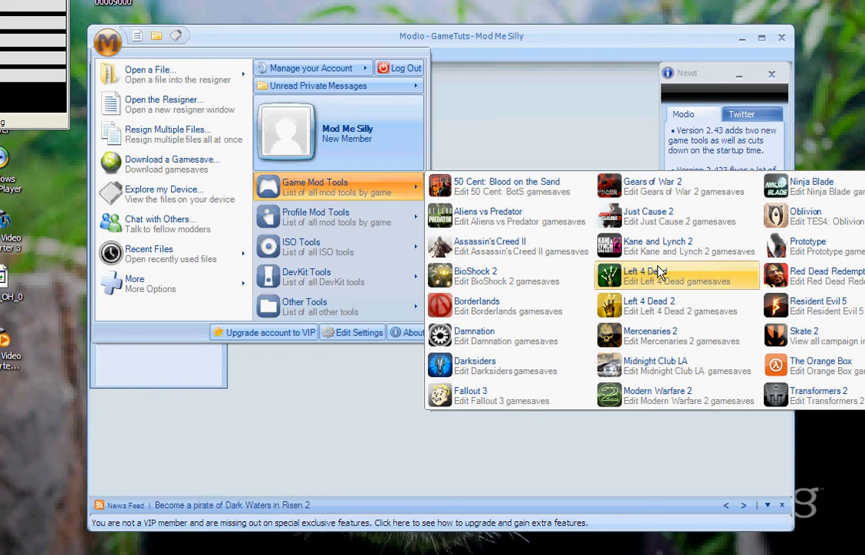
mouse_move(609, 306)
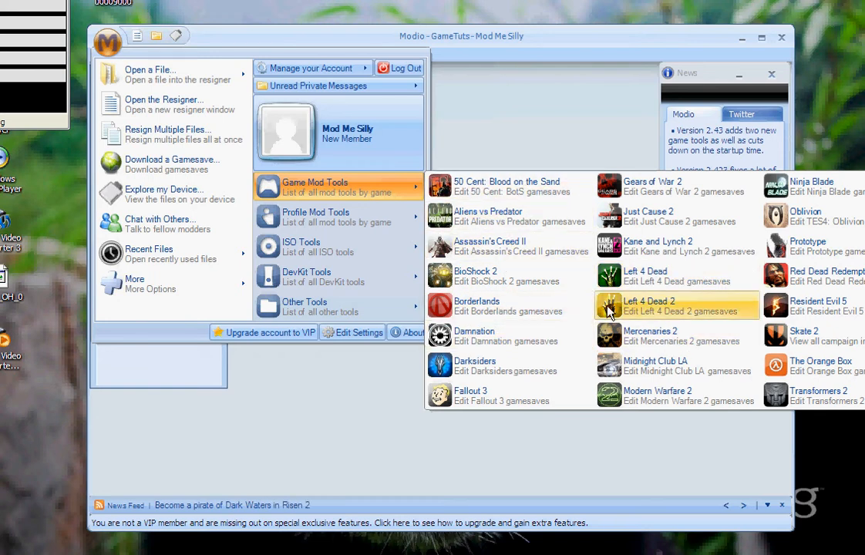
mouse_move(632, 395)
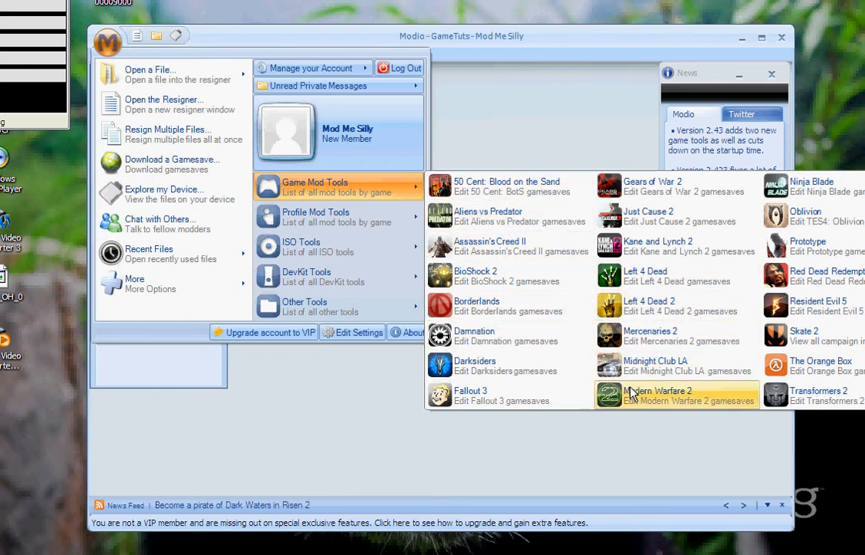
Open the Modern Warfare 2 mod tool from the Game Mod Tools list.
click(657, 395)
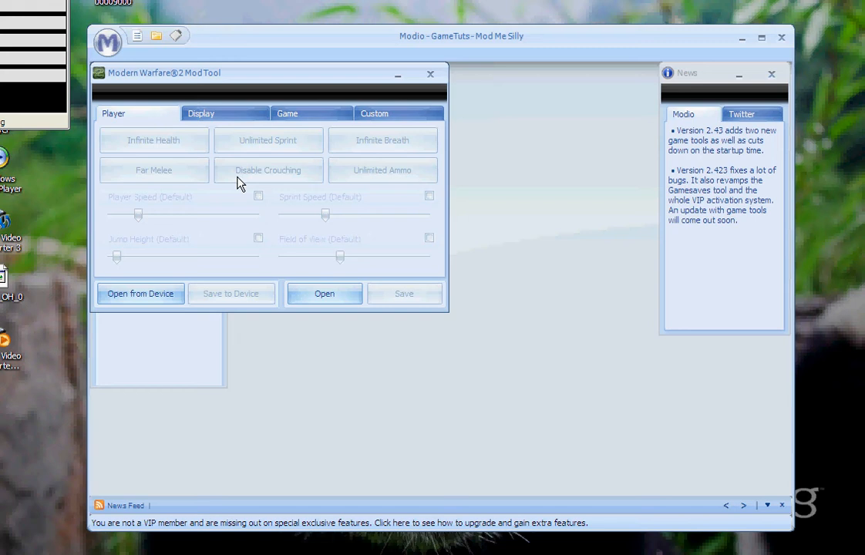
mouse_move(168, 151)
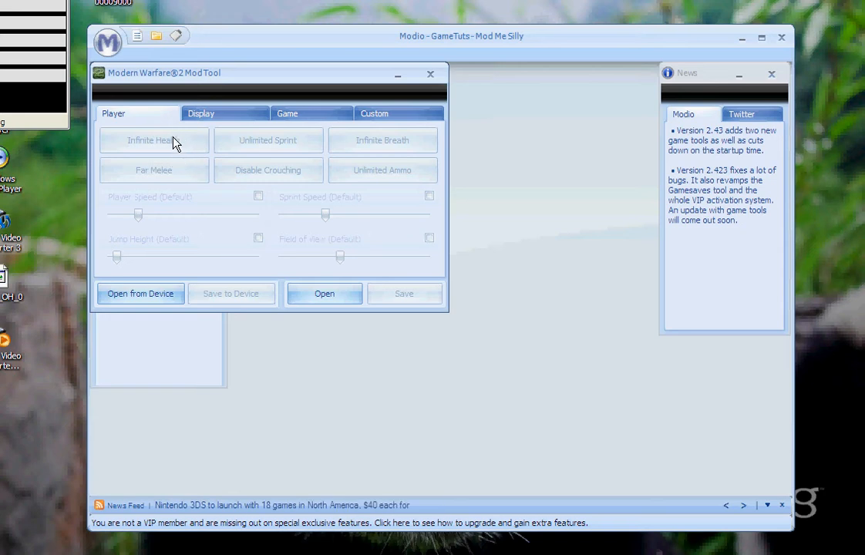
mouse_move(206, 141)
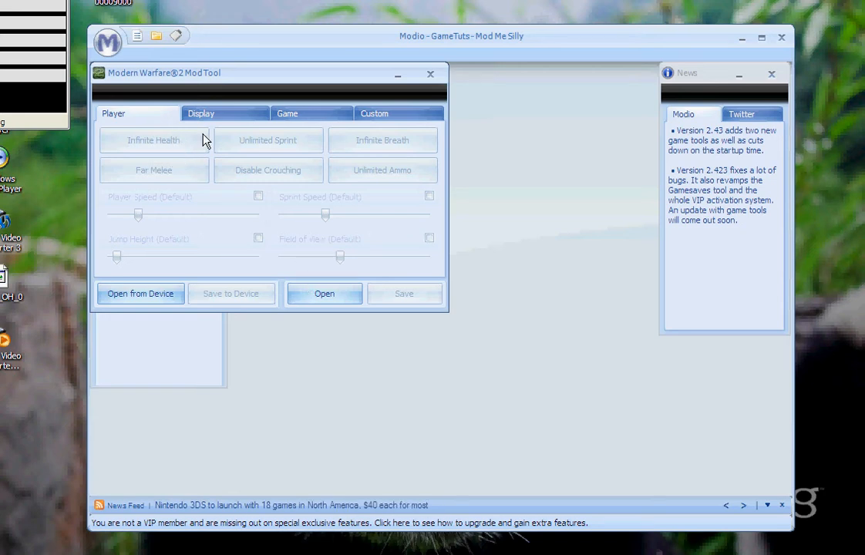
mouse_move(141, 144)
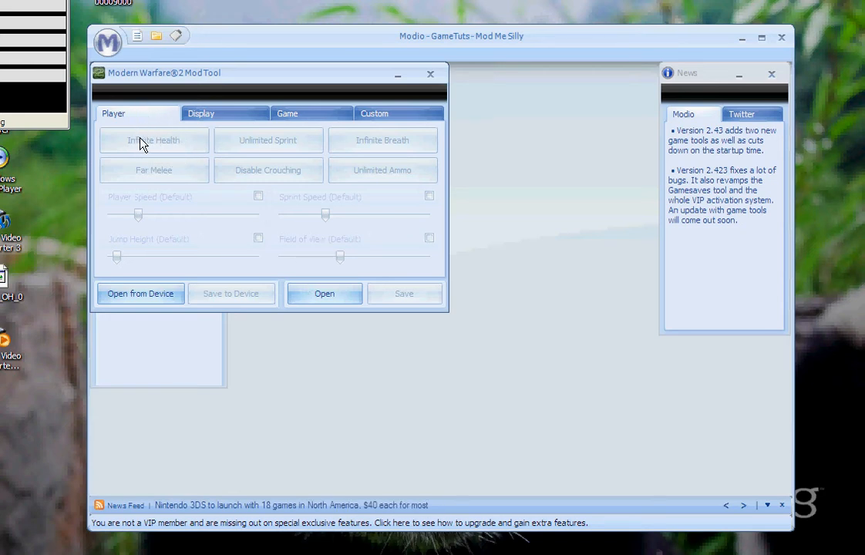
mouse_move(370, 154)
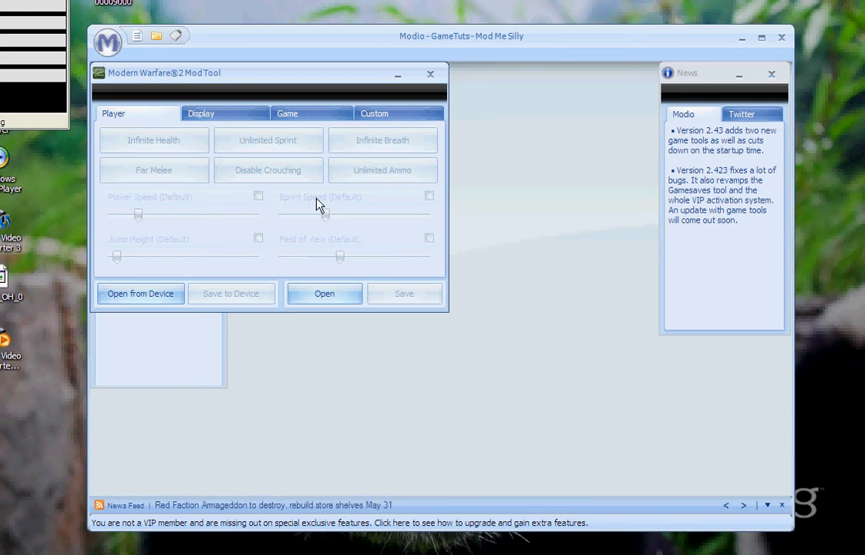
mouse_move(454, 226)
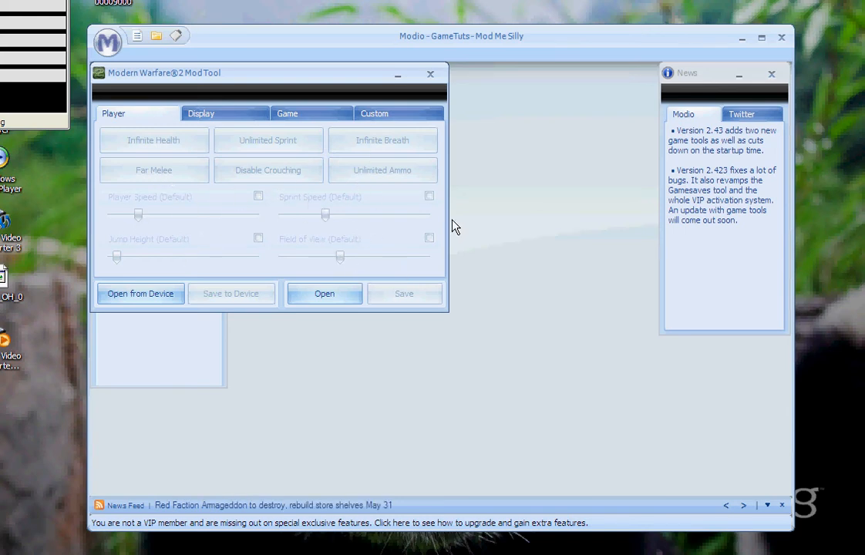
mouse_move(157, 202)
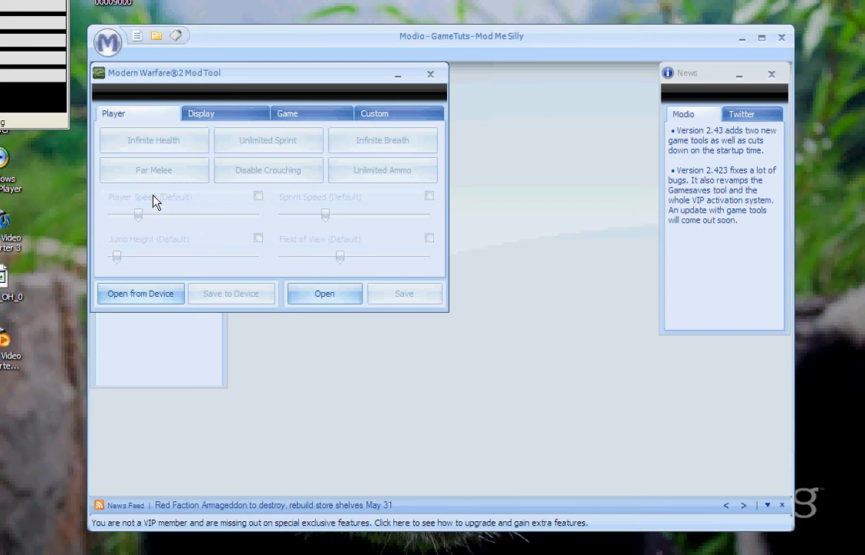
mouse_move(389, 139)
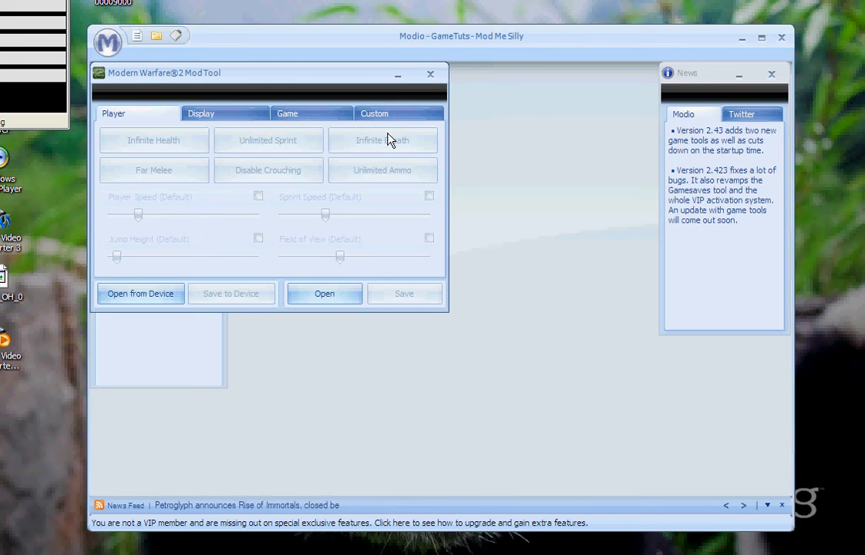
mouse_move(378, 181)
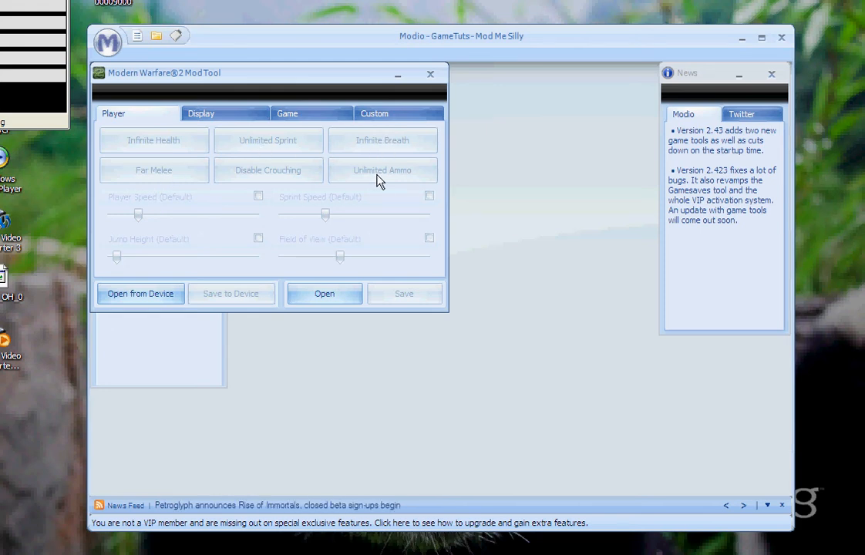
mouse_move(145, 223)
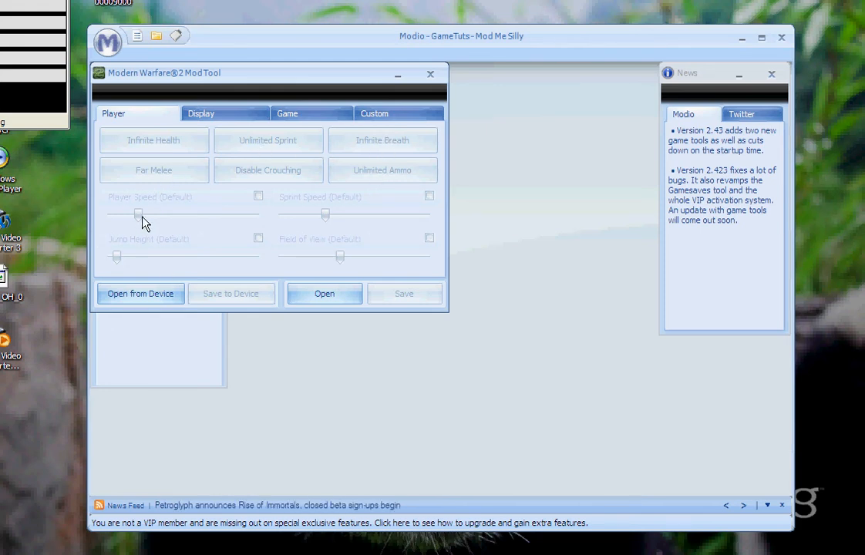
mouse_move(366, 273)
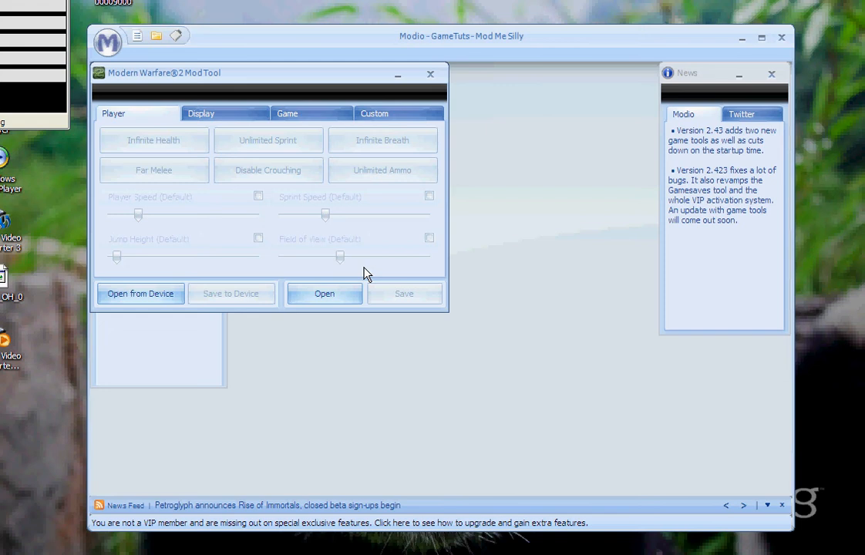
mouse_move(455, 258)
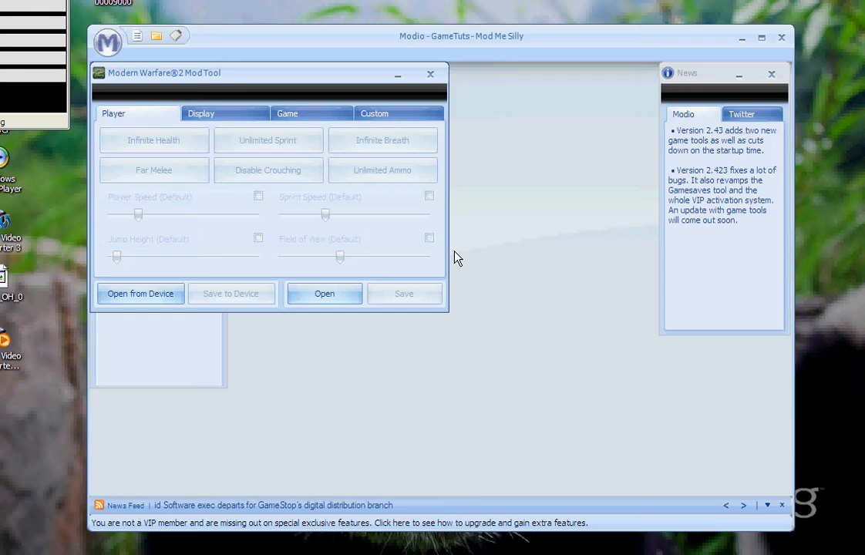
mouse_move(128, 268)
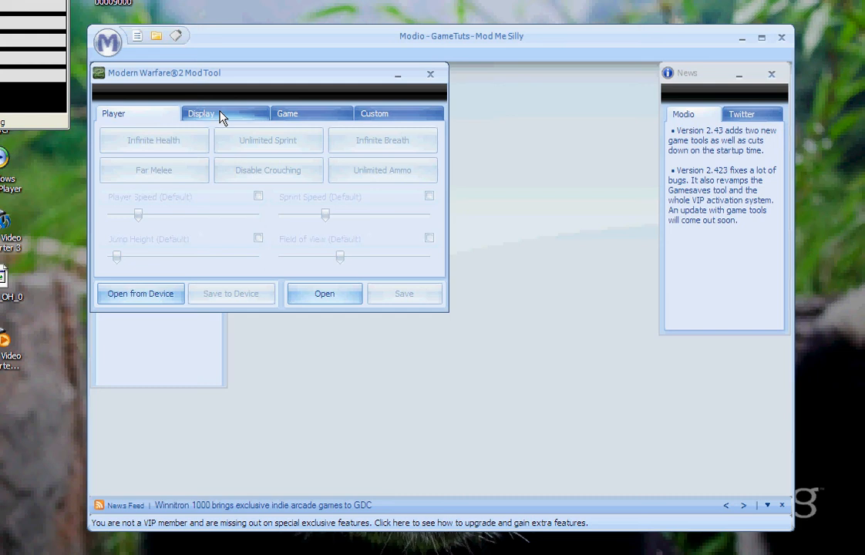
View the Modern Warfare 2 display options, close the tool, and reopen the orb menu.
click(201, 114)
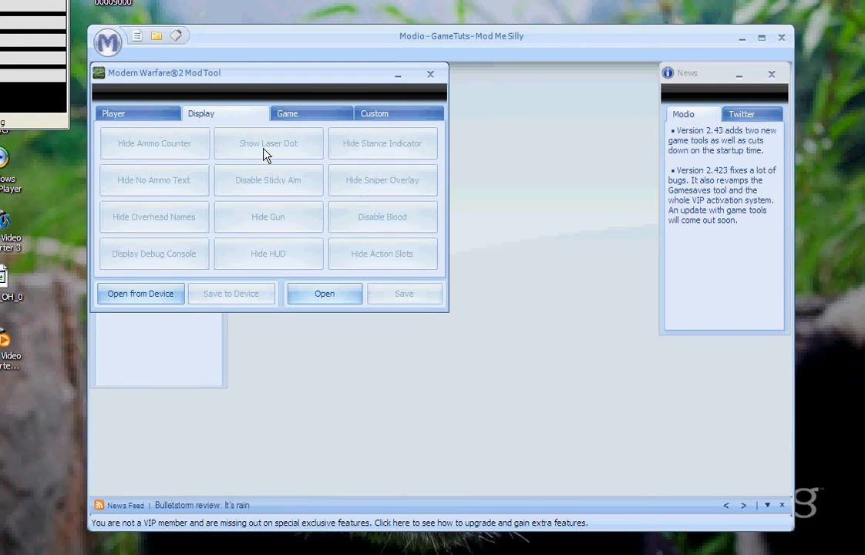
mouse_move(313, 225)
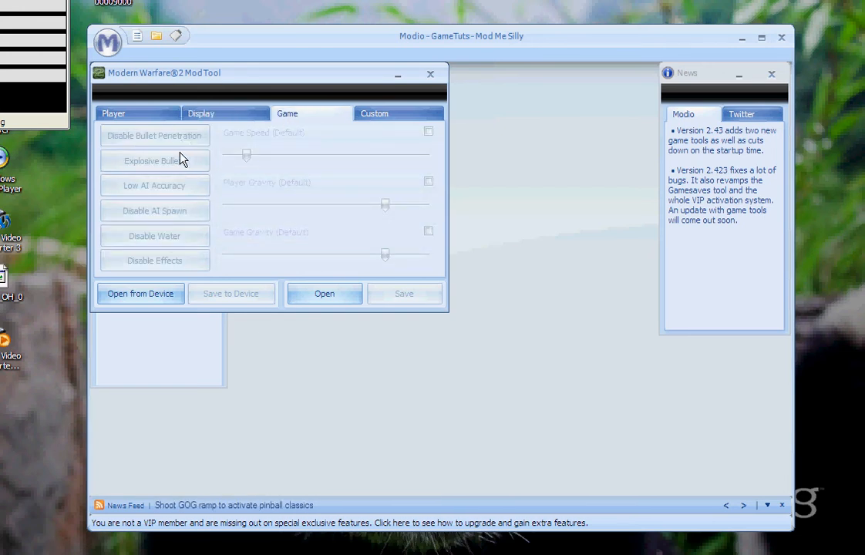
mouse_move(263, 204)
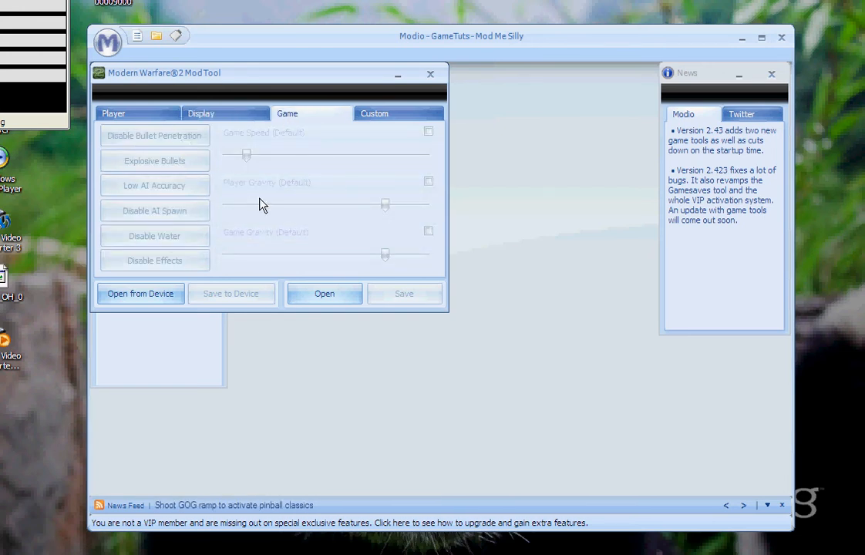
mouse_move(185, 191)
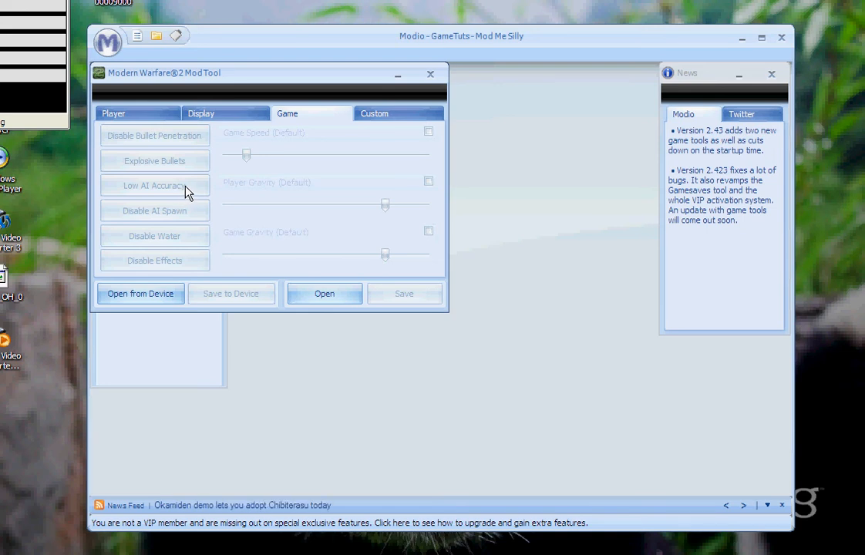
mouse_move(175, 171)
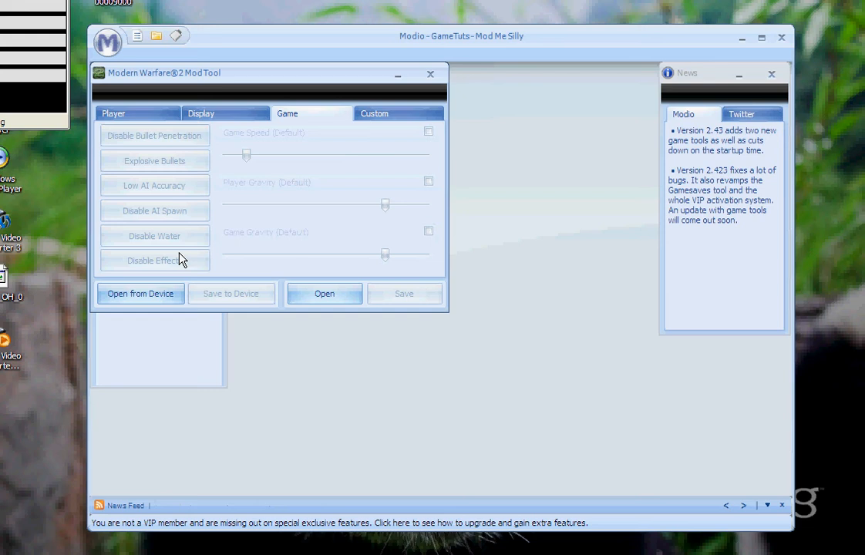
mouse_move(301, 249)
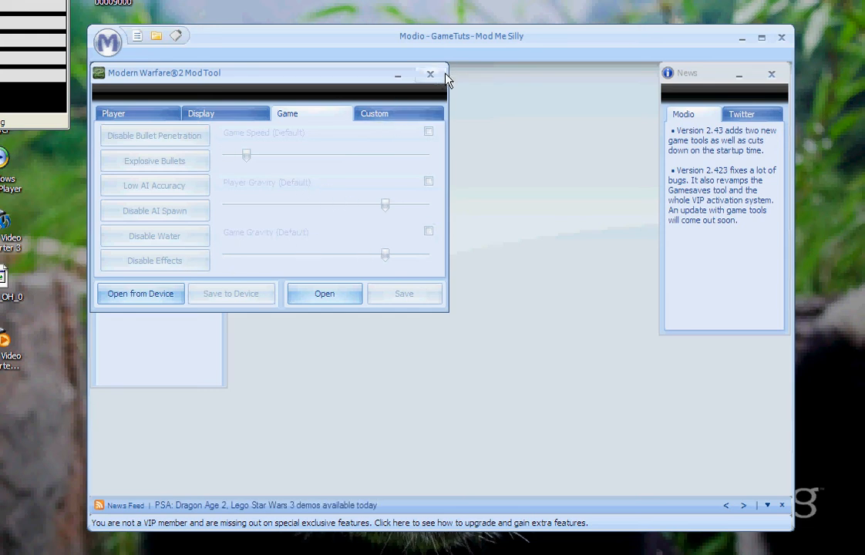
click(430, 73)
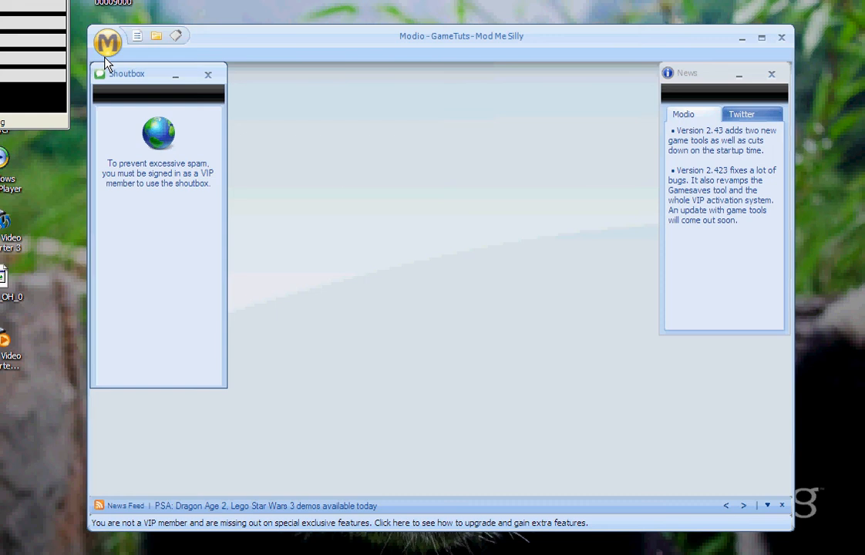
click(107, 41)
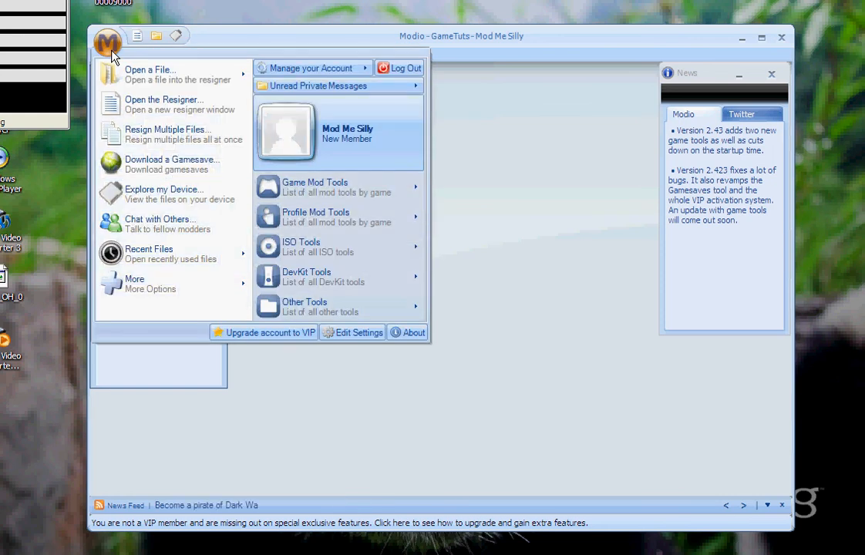
mouse_move(111, 164)
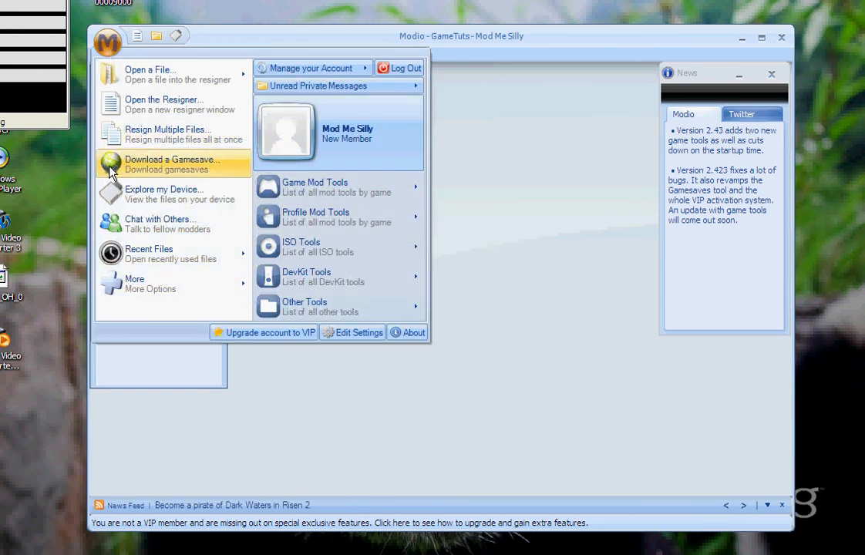
Search Download a Gamesave for 'fallout new vegas', listing 43 matching saves.
click(173, 164)
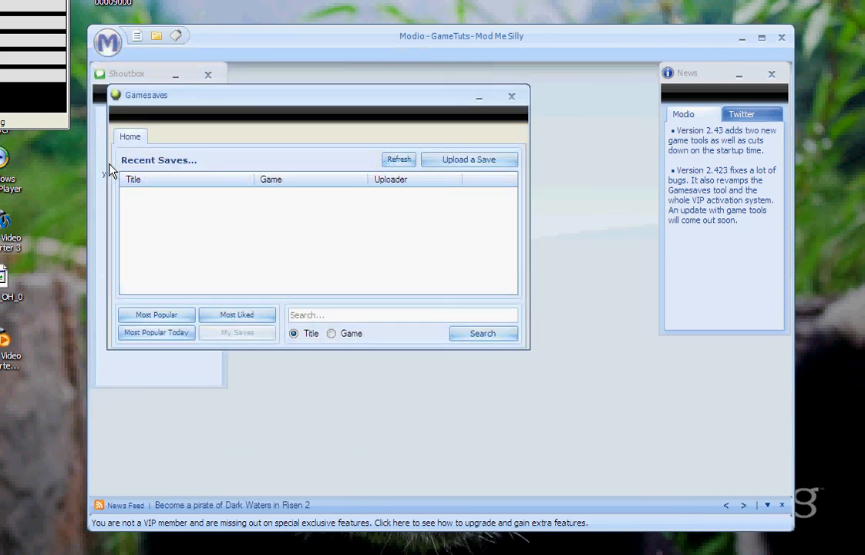
mouse_move(191, 135)
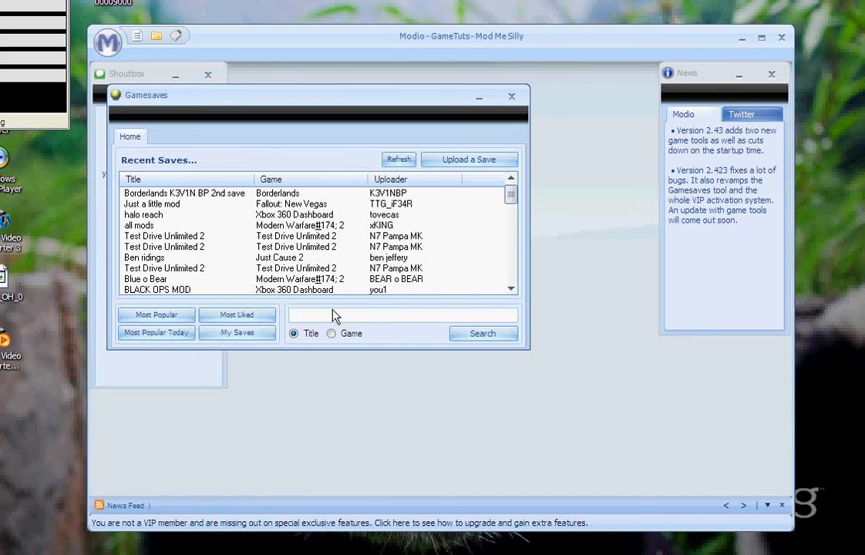
text(fallout)
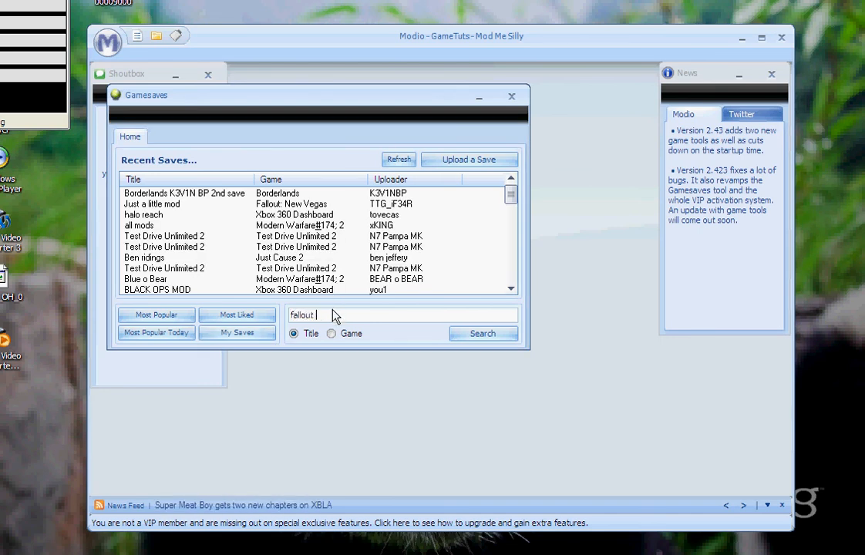
text(new vegas)
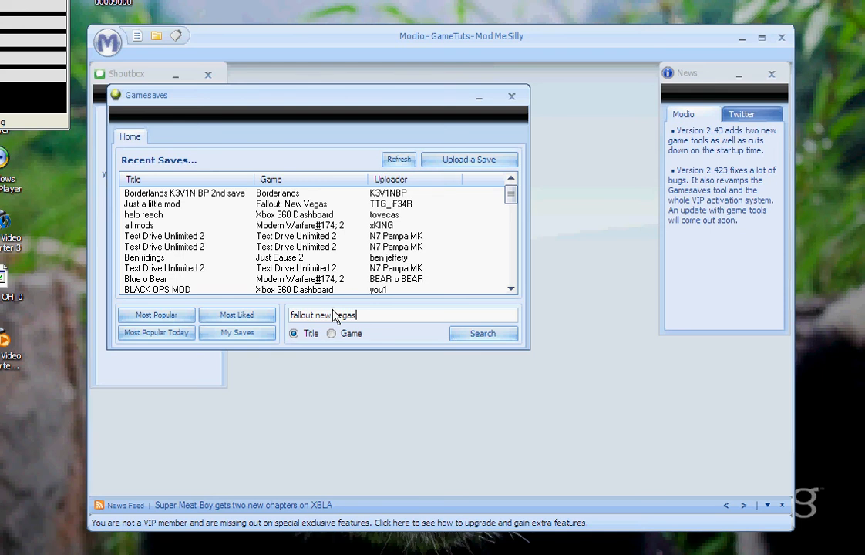
click(482, 333)
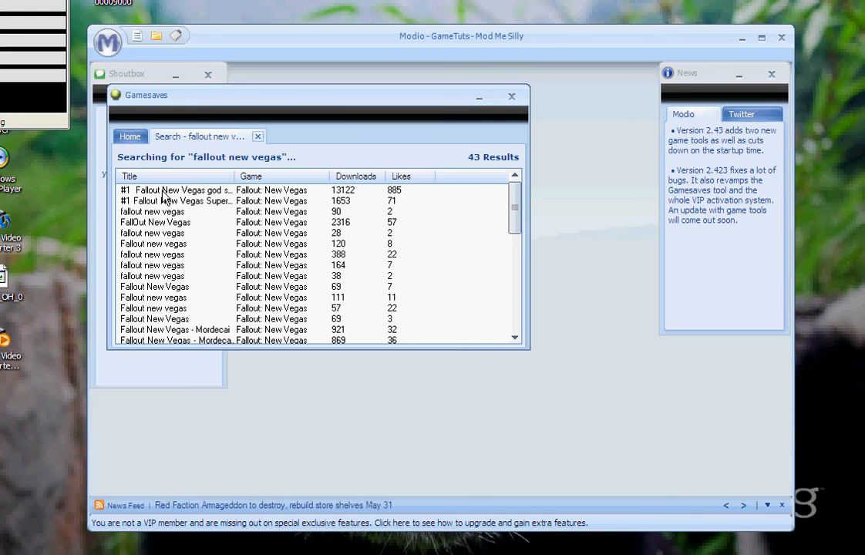
mouse_move(301, 195)
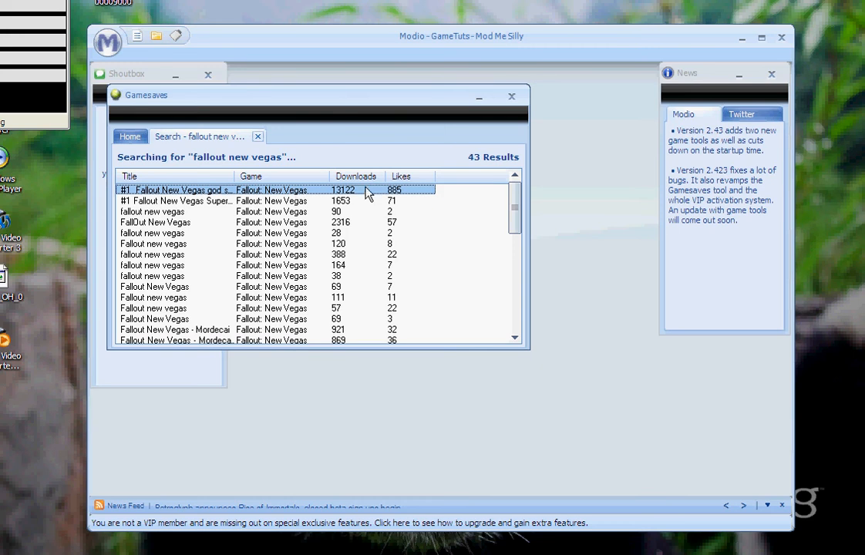
mouse_move(366, 221)
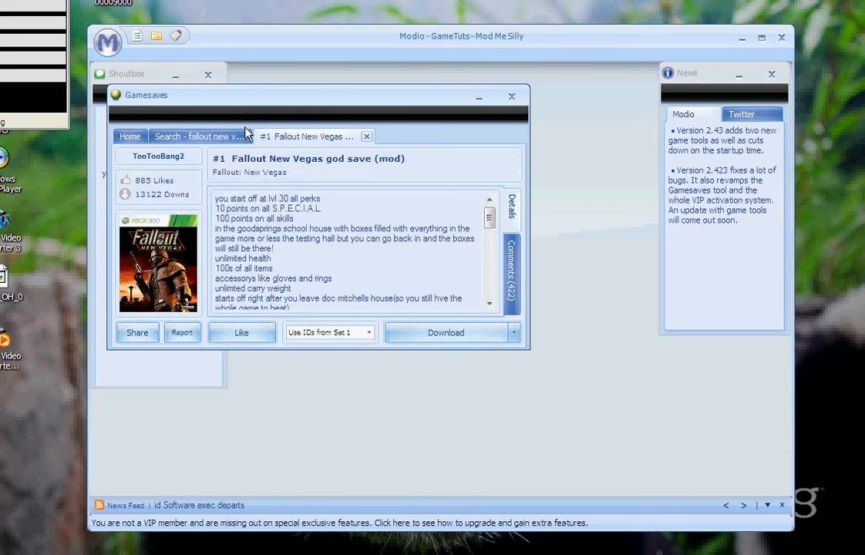
click(199, 136)
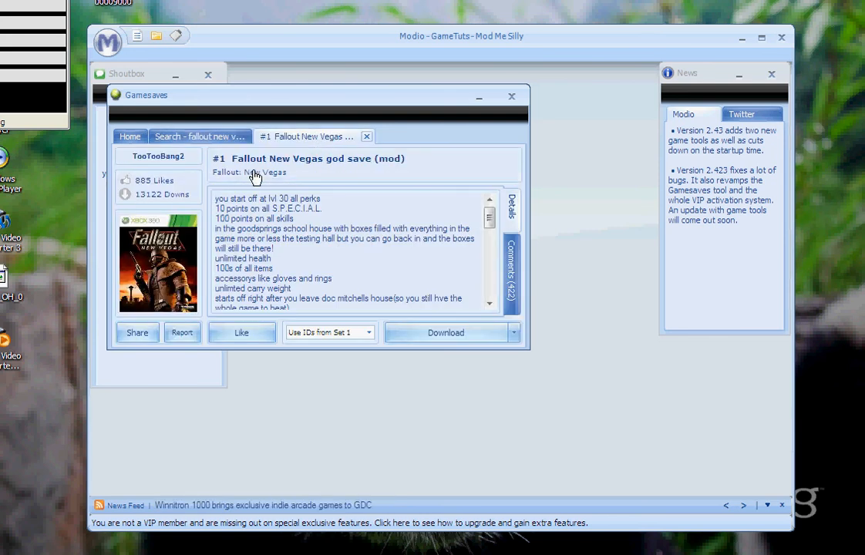
mouse_move(328, 168)
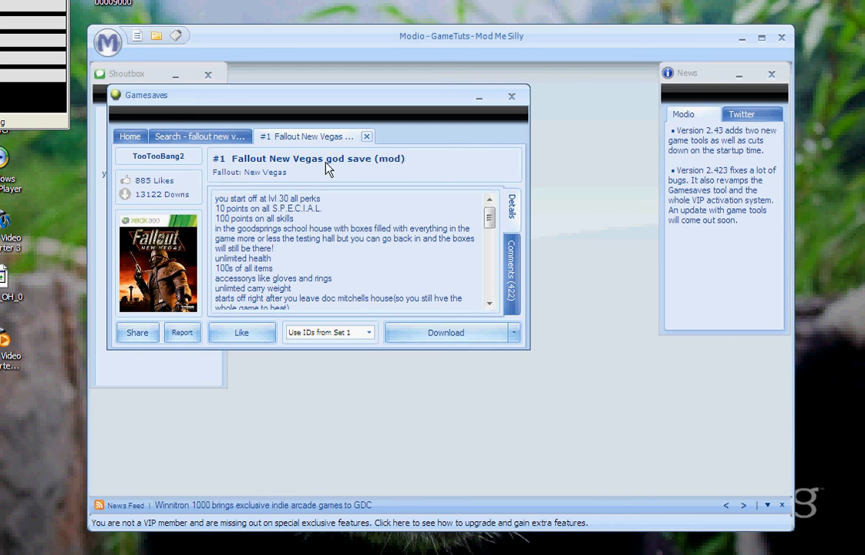
mouse_move(274, 157)
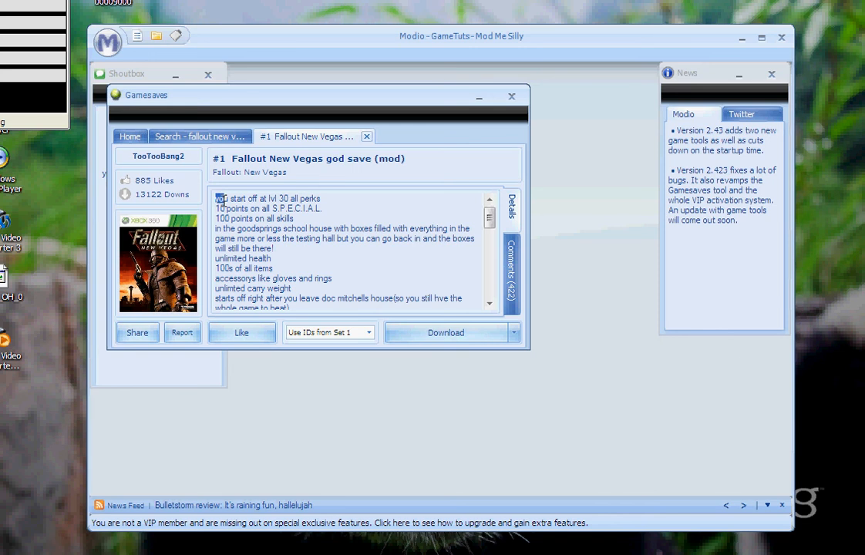
mouse_move(283, 196)
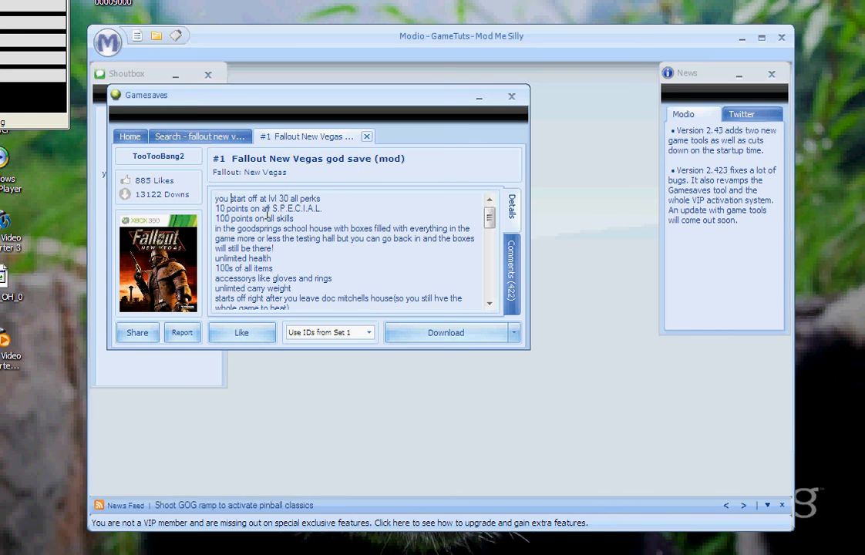
mouse_move(335, 208)
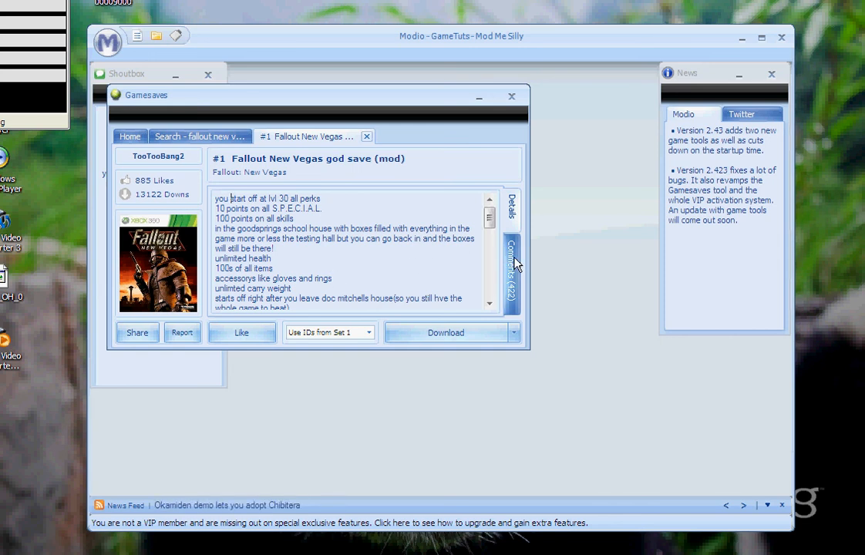
Scroll through the god save's 422 comments, then close the Gamesaves window.
click(511, 265)
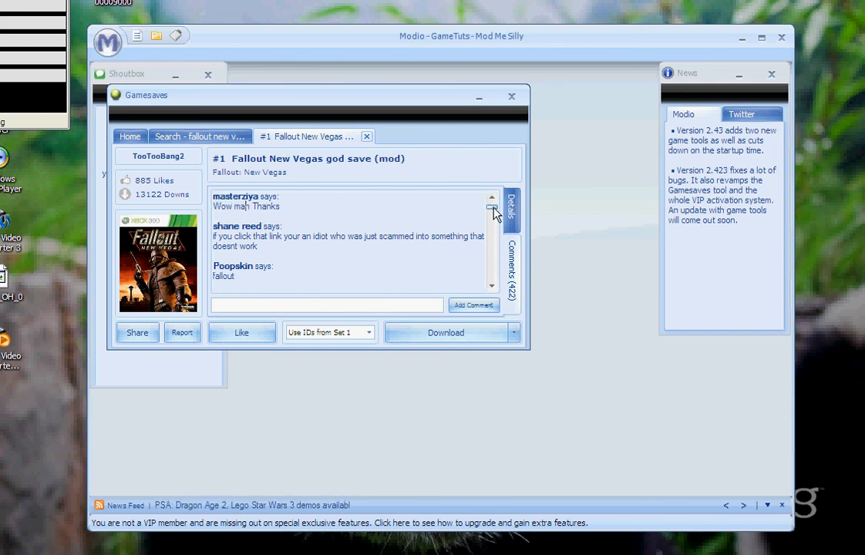
scroll(down, 3)
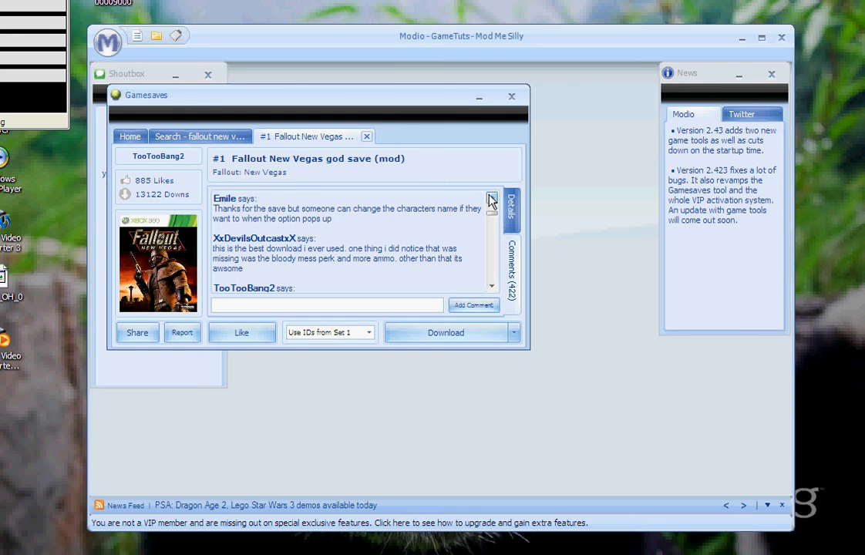
click(491, 199)
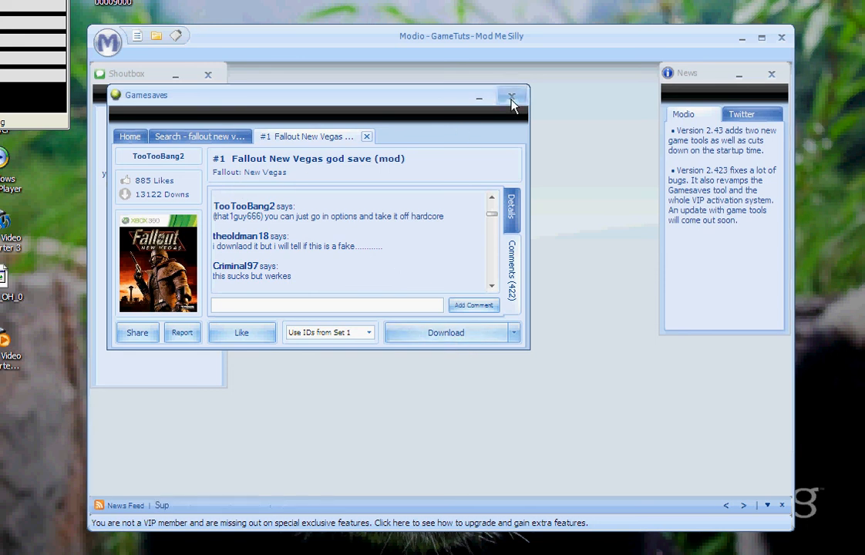
click(511, 99)
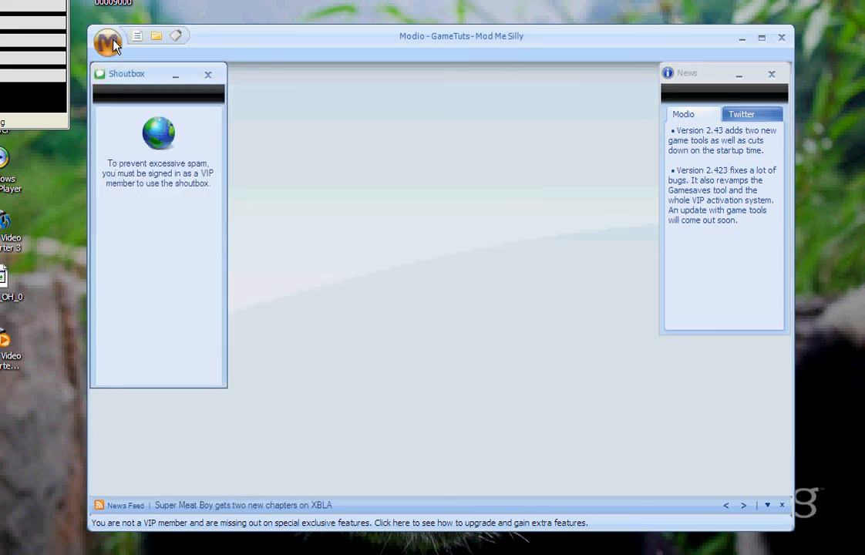
Browse the Game Mod Tools and Other Tools submenus, then reopen the orb menu.
click(108, 40)
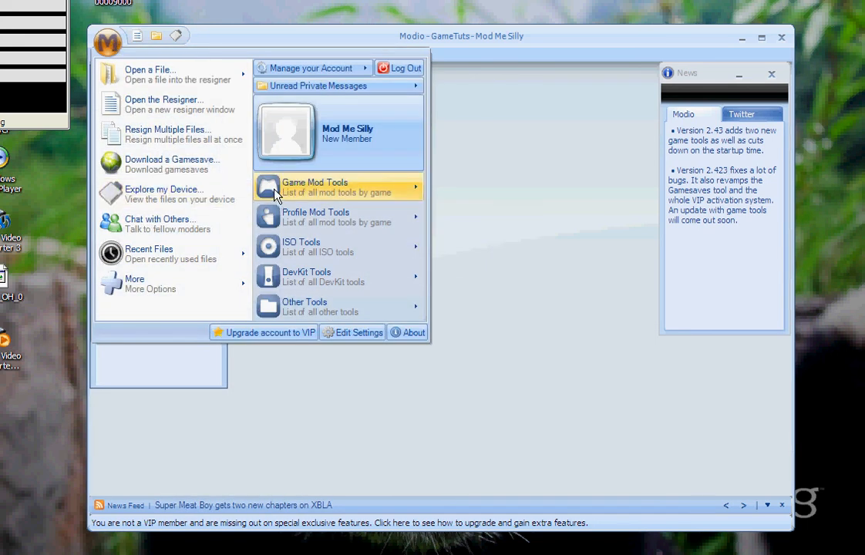
click(339, 187)
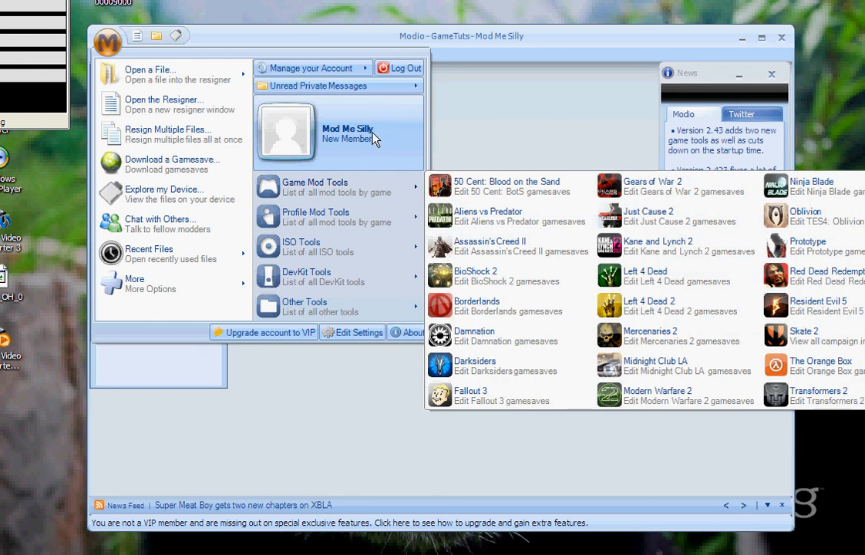
click(338, 276)
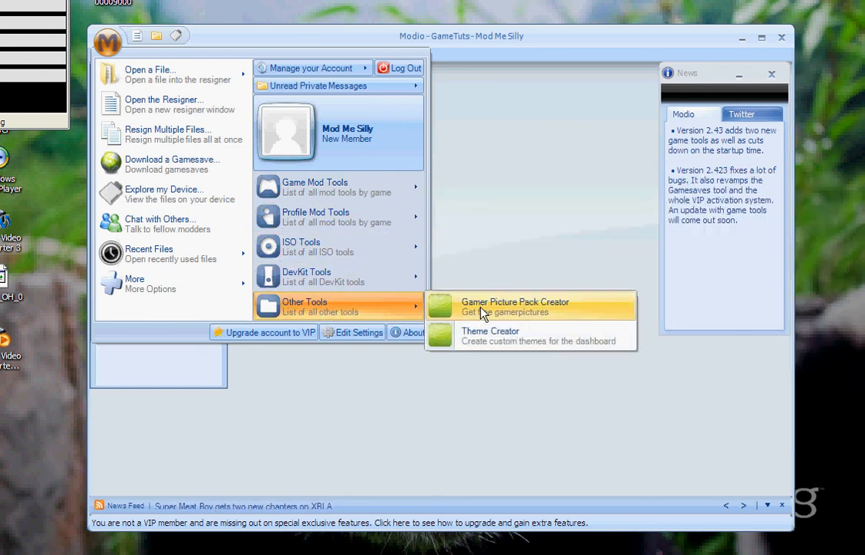
mouse_move(466, 318)
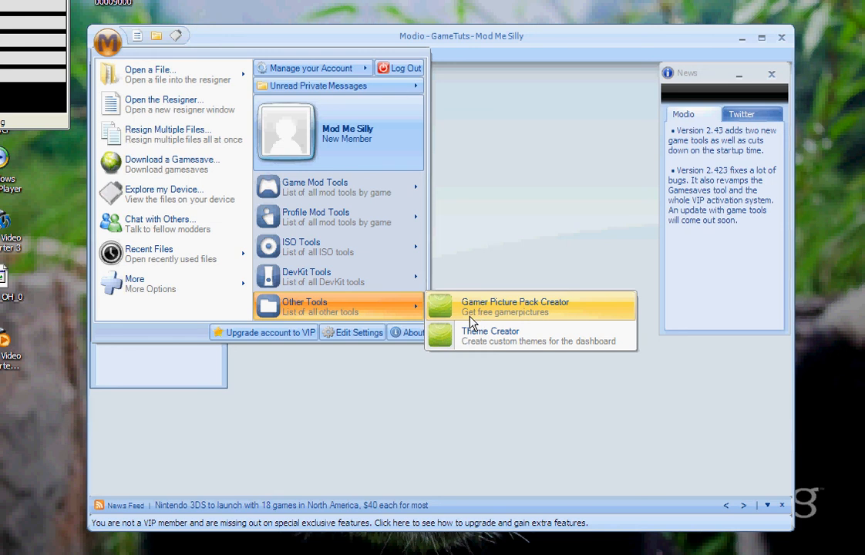
mouse_move(470, 335)
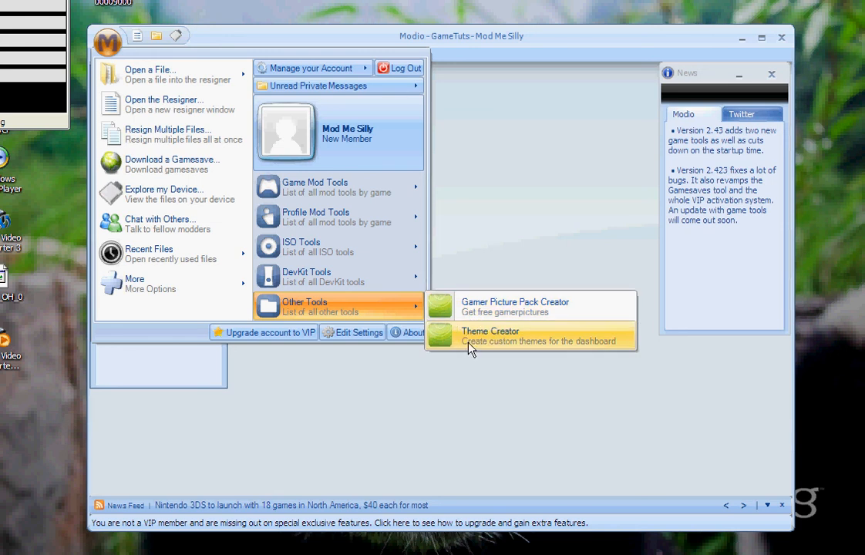
mouse_move(394, 222)
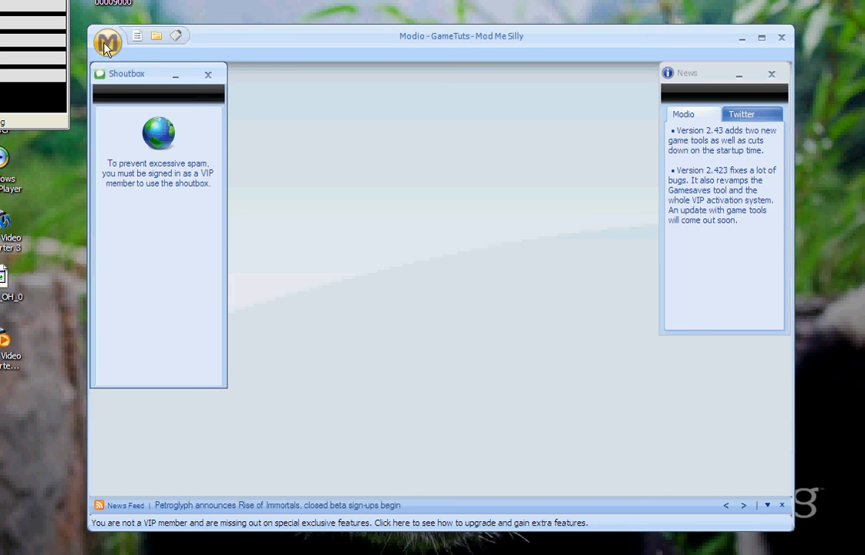
click(107, 42)
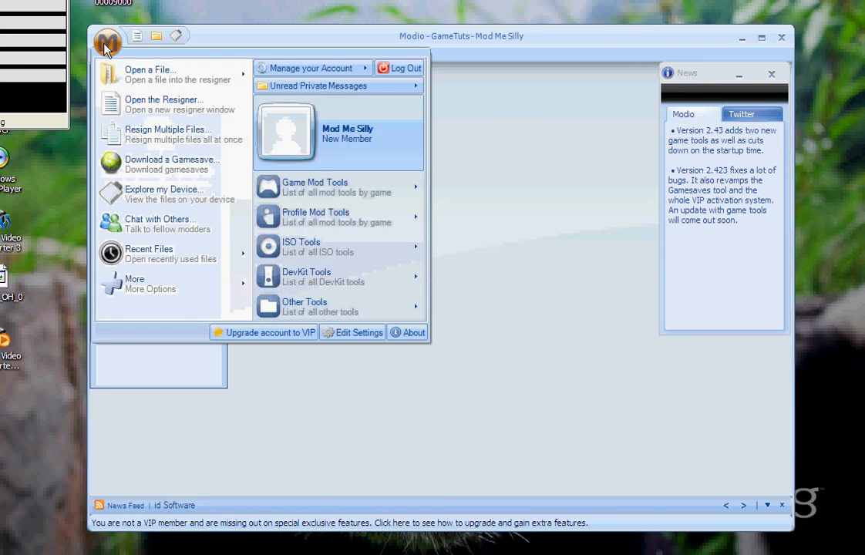